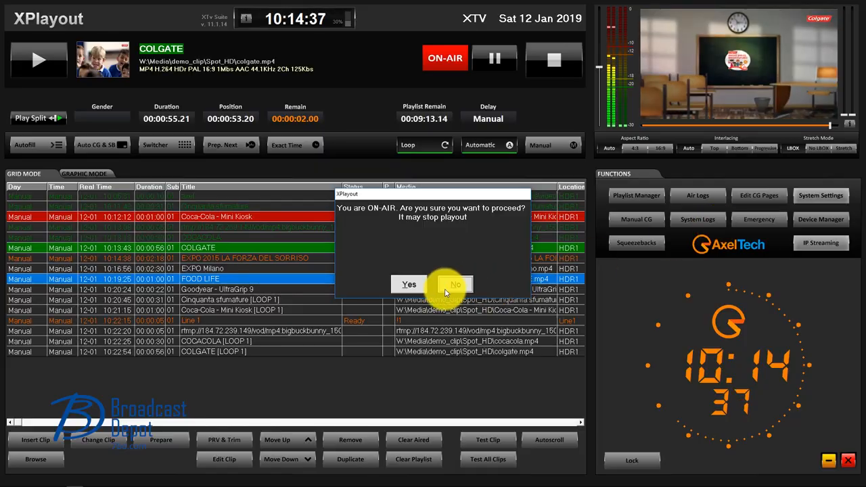
Confirm the ON-AIR warning to reach the Routing Switch page with Serial switch parameters.
{"action": "left_click", "coordinate": [408, 284]}
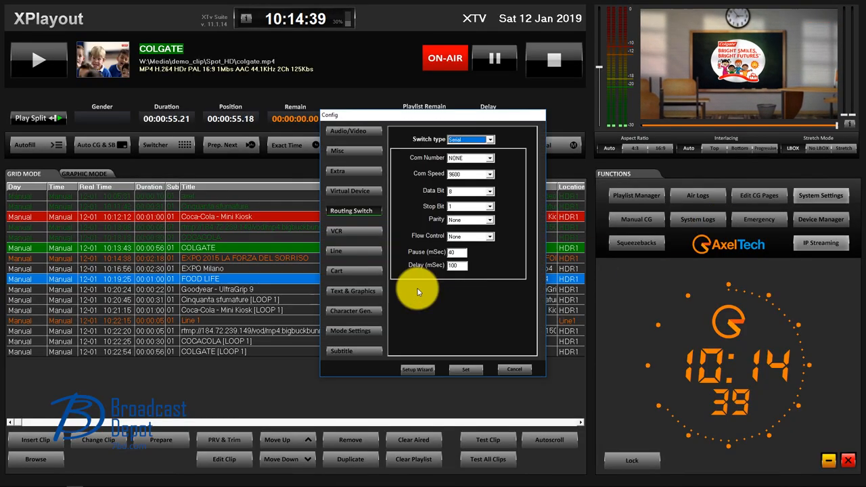